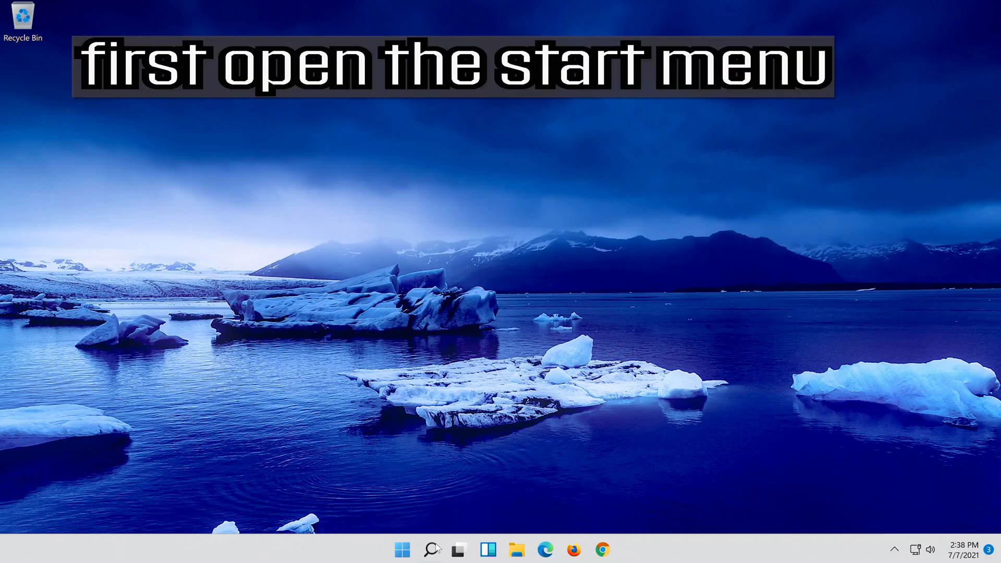
# - Search the Start menu for 'settings' and launch the Settings app from Best match
pyautogui.click(432, 549)
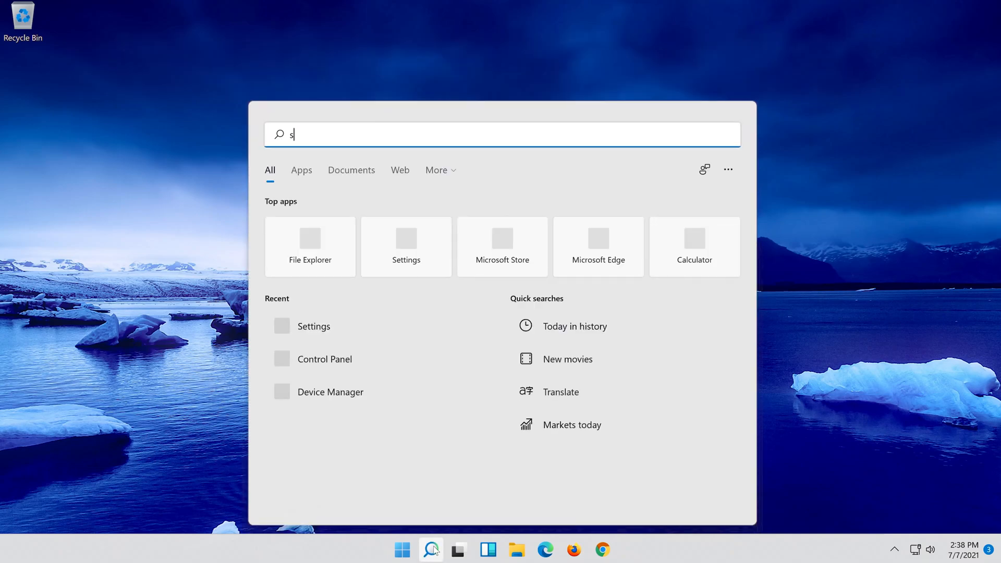
pyautogui.write('ettings')
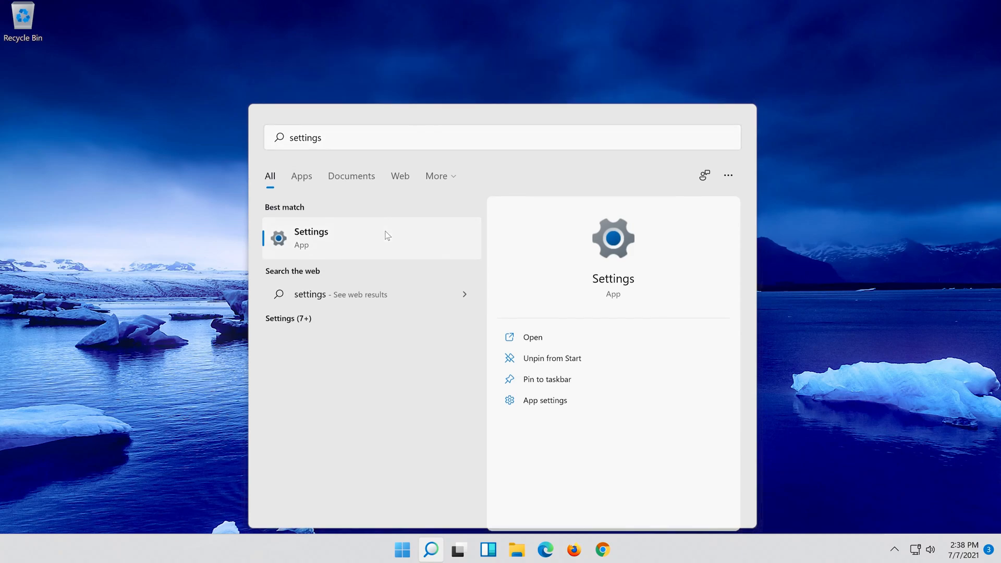
pyautogui.click(310, 238)
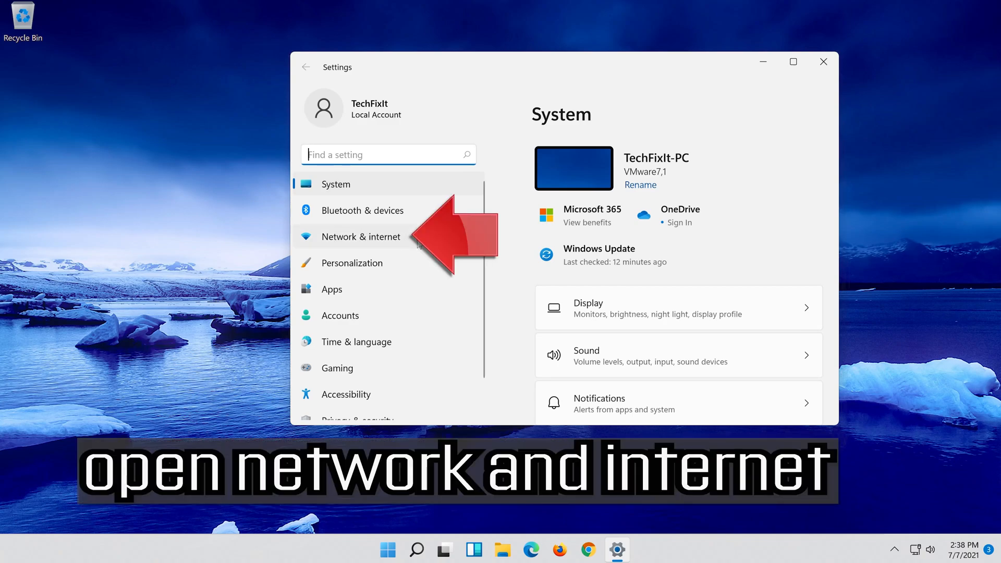
# - Go to Network & internet > Ethernet and scroll down to DNS server assignment
pyautogui.click(360, 236)
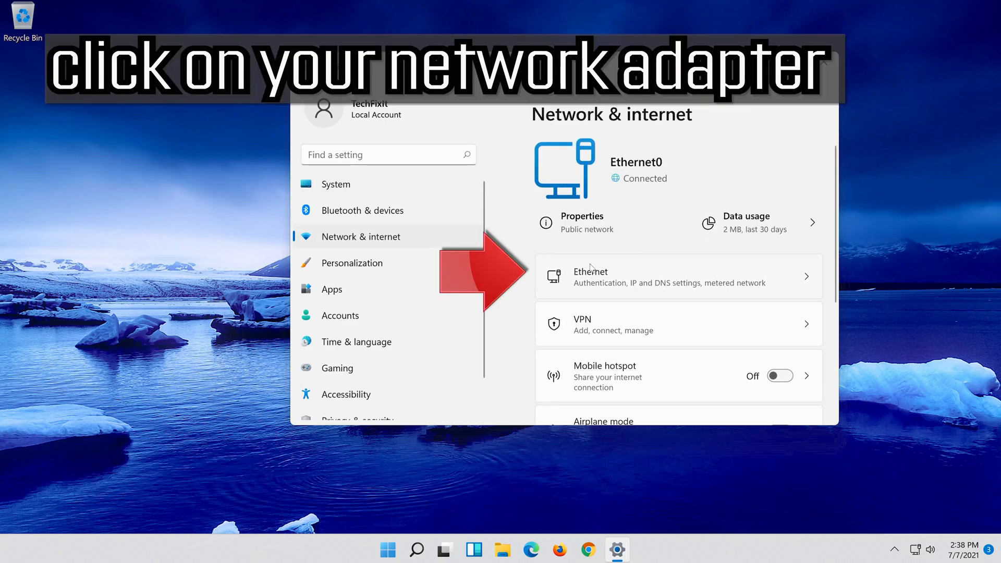
pyautogui.moveTo(725, 287)
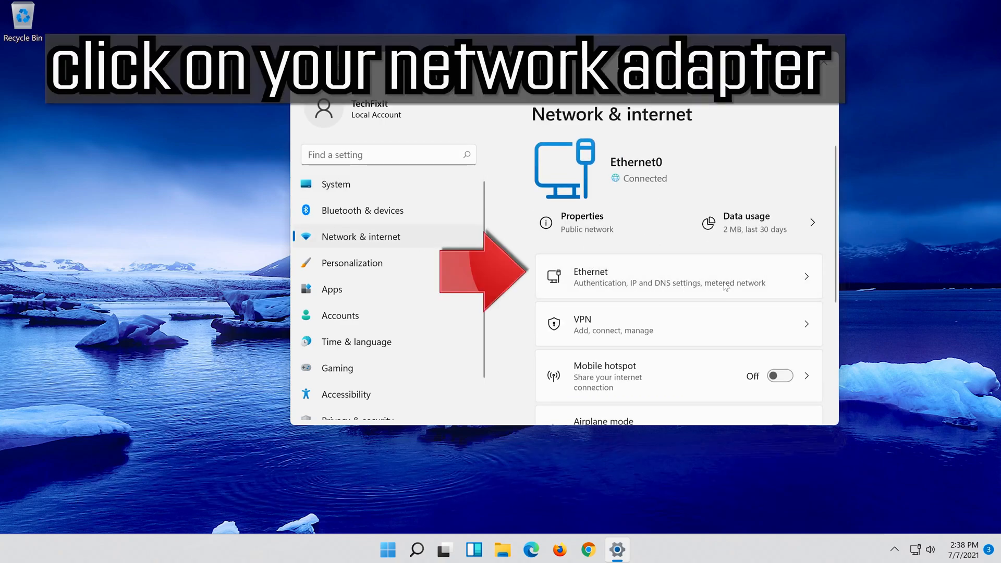
pyautogui.click(677, 277)
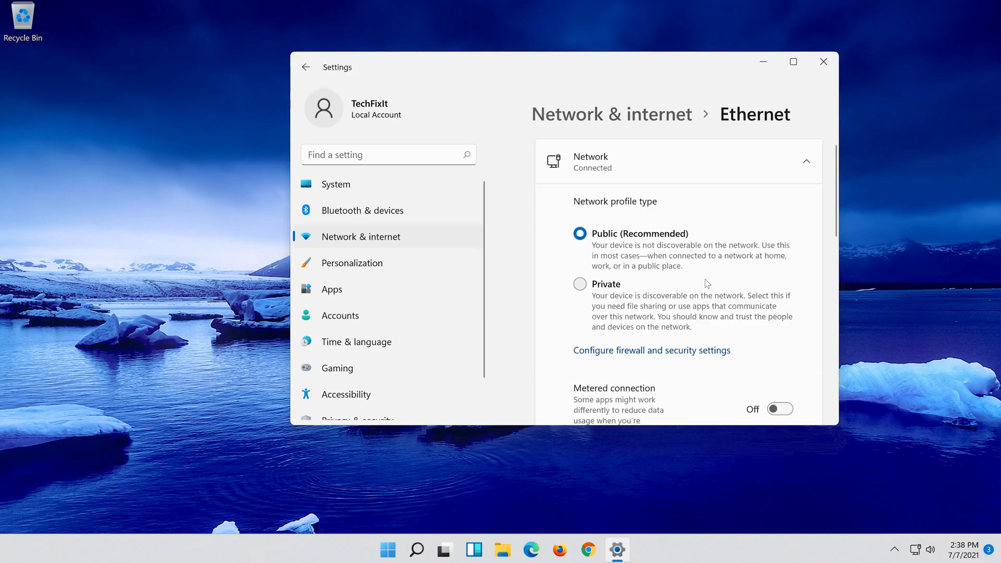
pyautogui.scroll(-3)
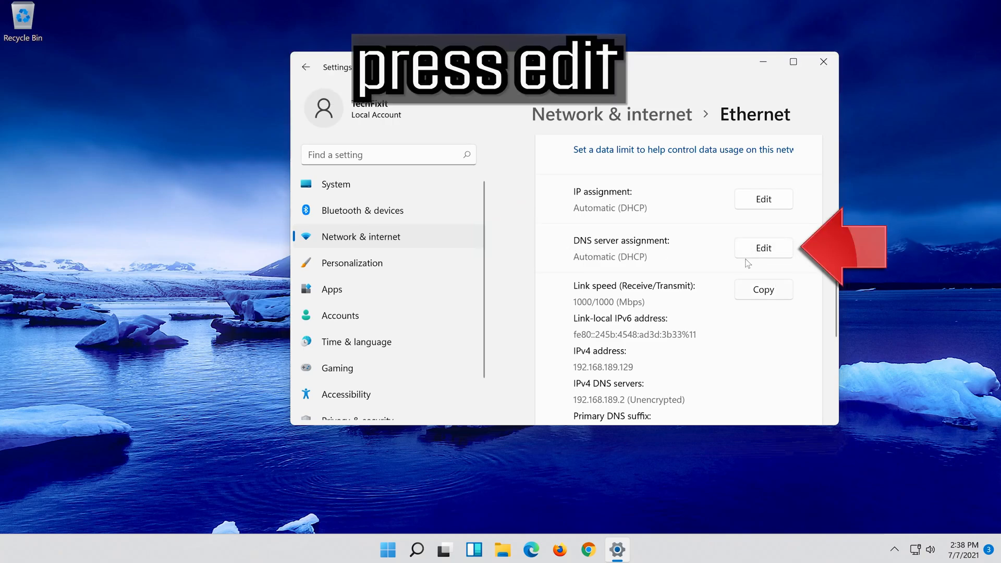
# - Edit the Ethernet DNS server assignment and choose Manual
pyautogui.click(763, 248)
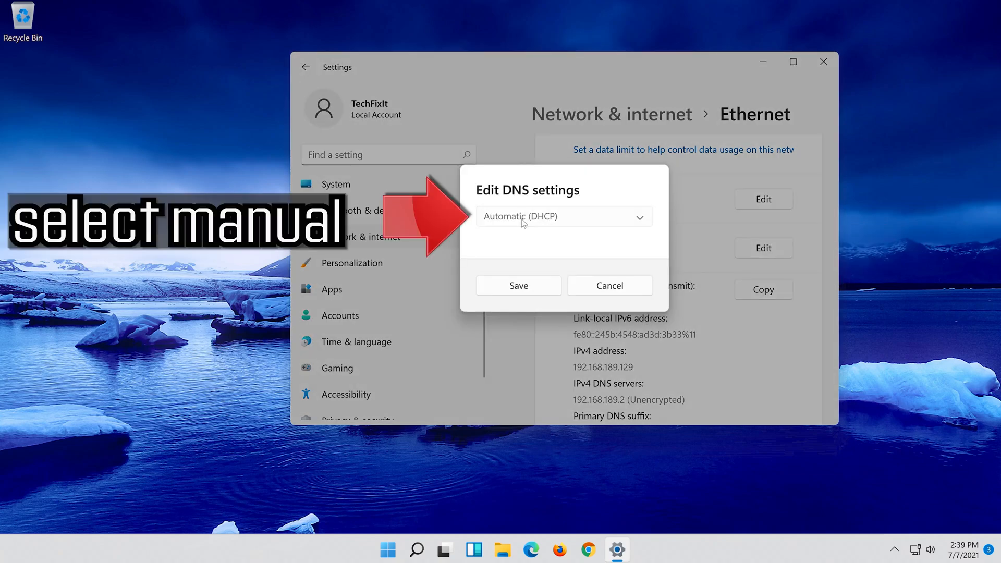
pyautogui.click(564, 216)
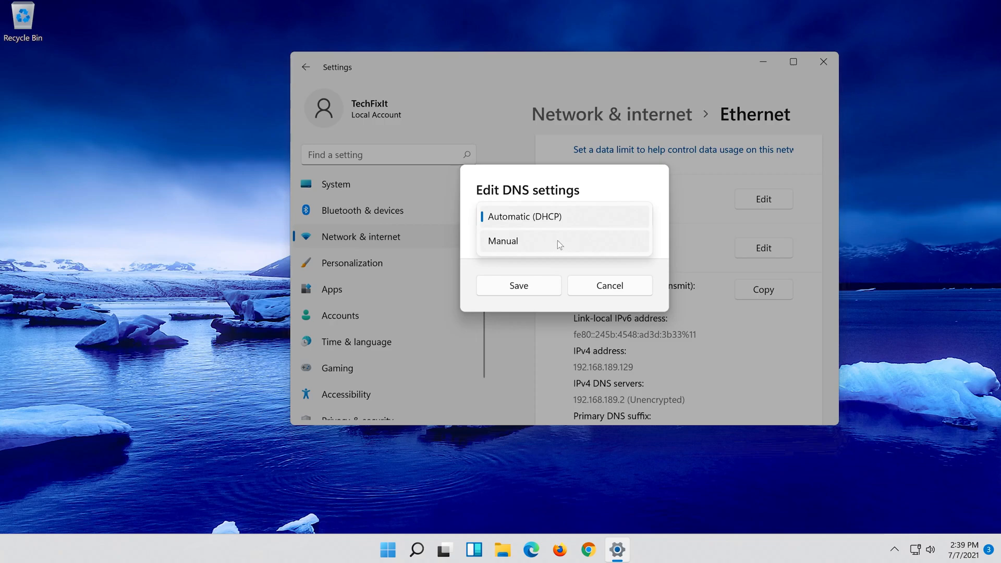
pyautogui.click(503, 241)
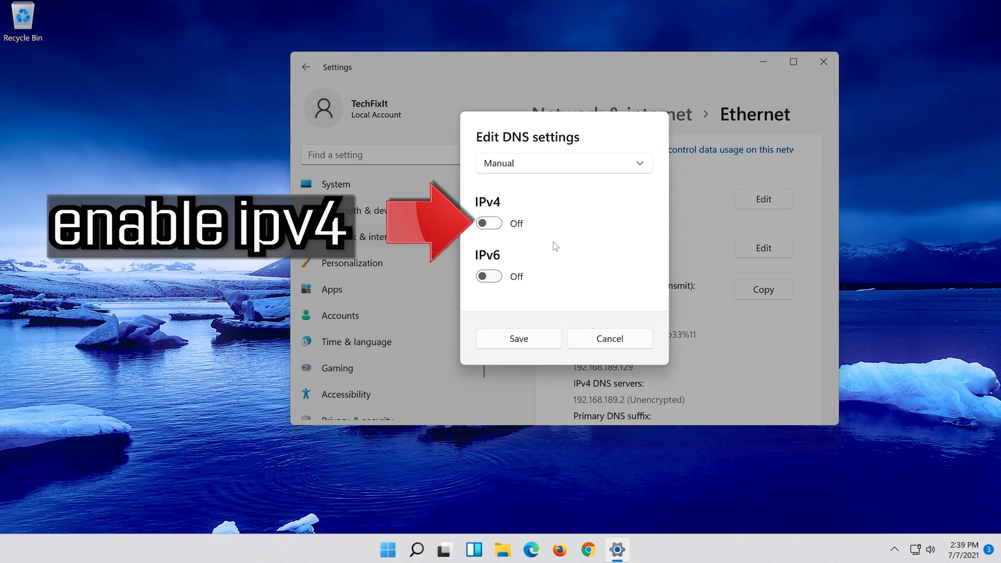
pyautogui.moveTo(504, 228)
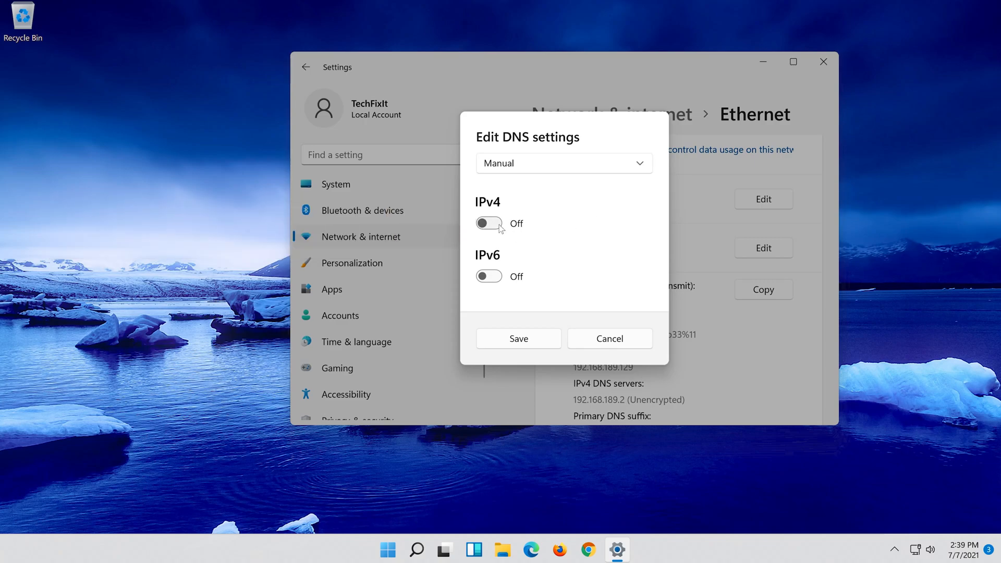
# - Enable IPv4 DNS with 8.8.8.8 and 8.8.4.4, both encrypted preferred, unencrypted allowed
pyautogui.click(488, 223)
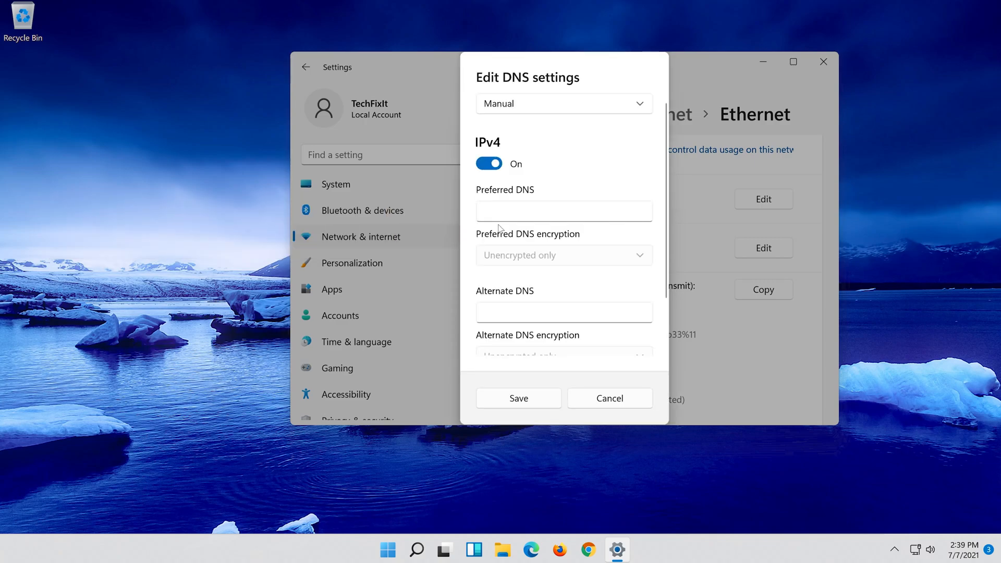
pyautogui.write('8.8.8.8')
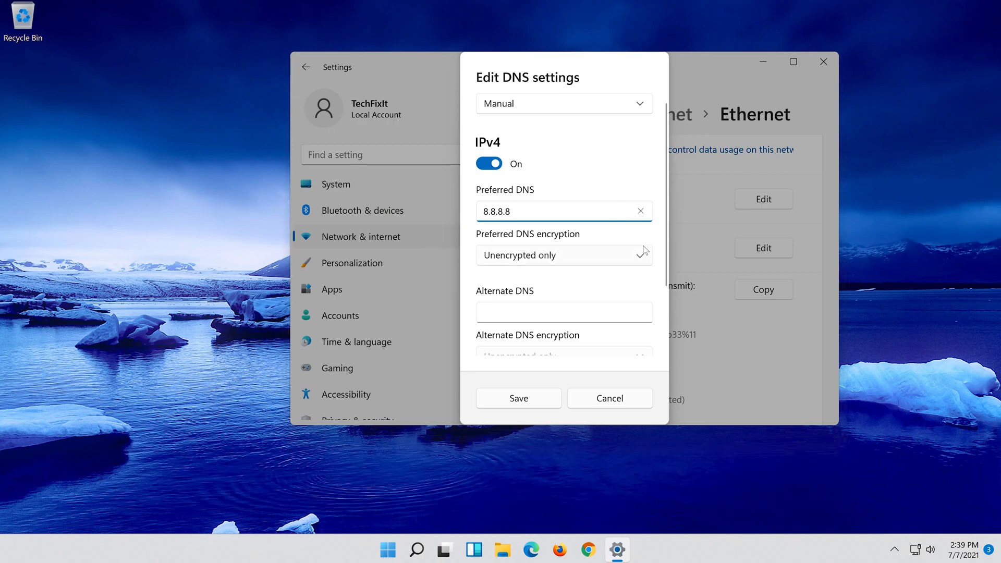
pyautogui.click(564, 255)
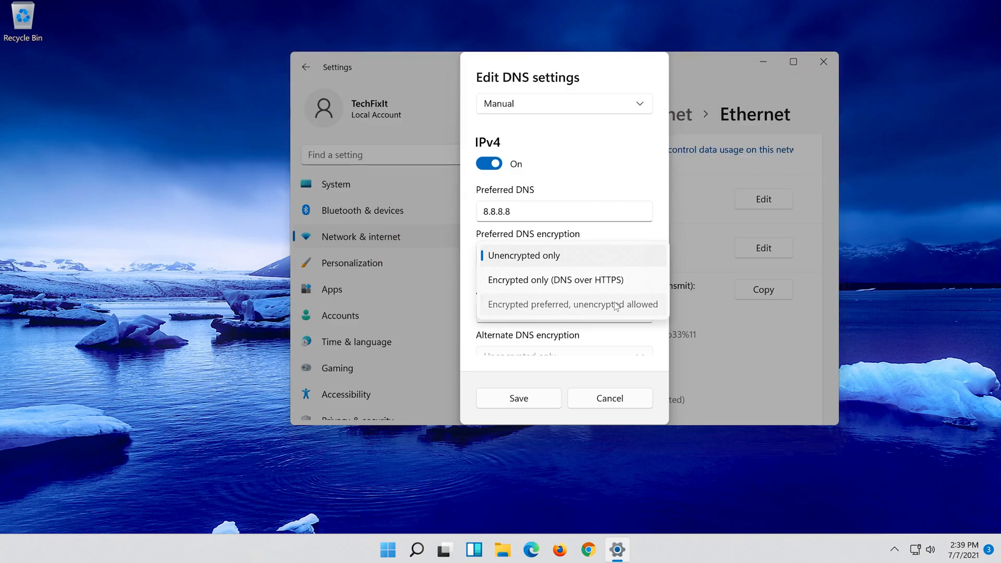
pyautogui.write('8.8')
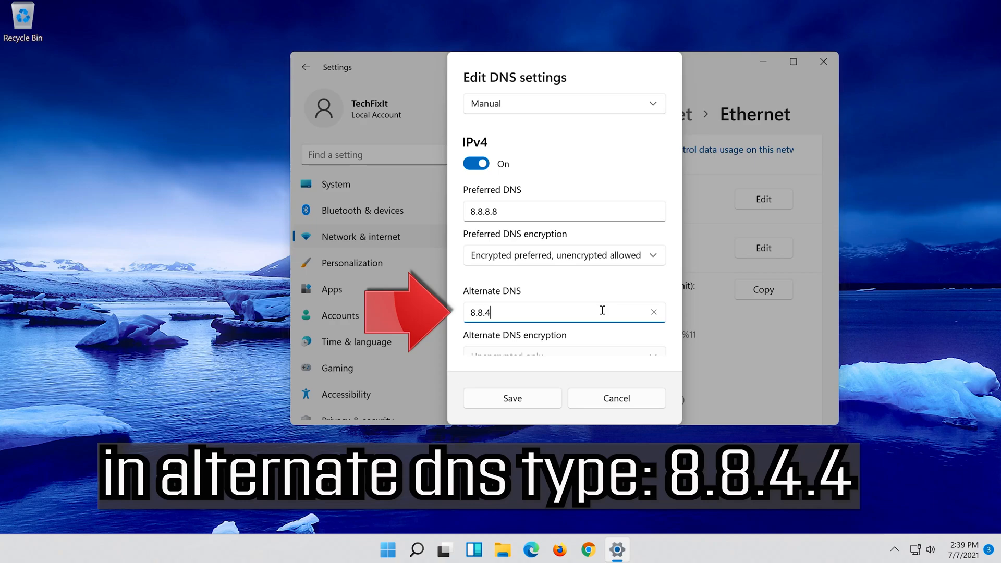
pyautogui.write('.4')
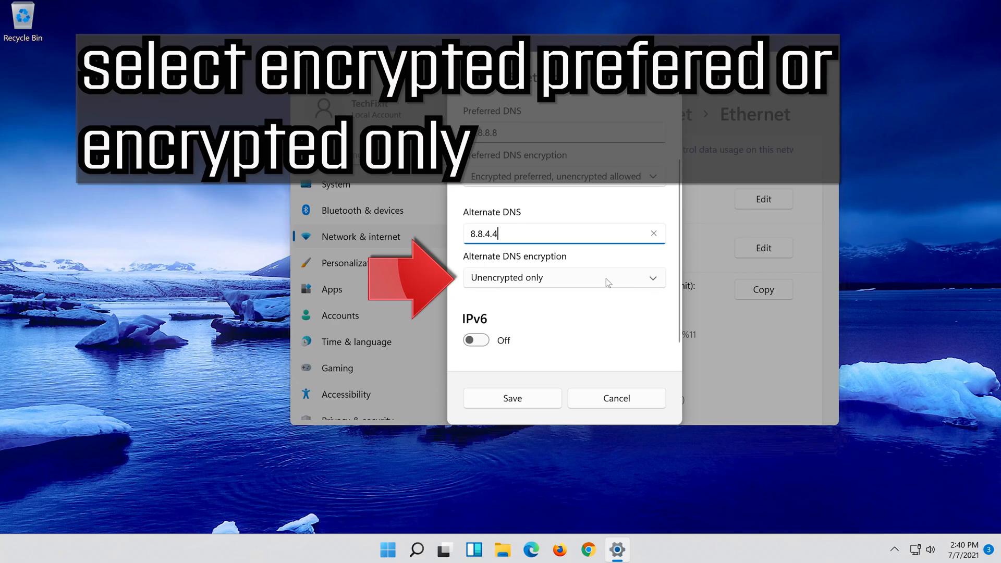
pyautogui.click(564, 277)
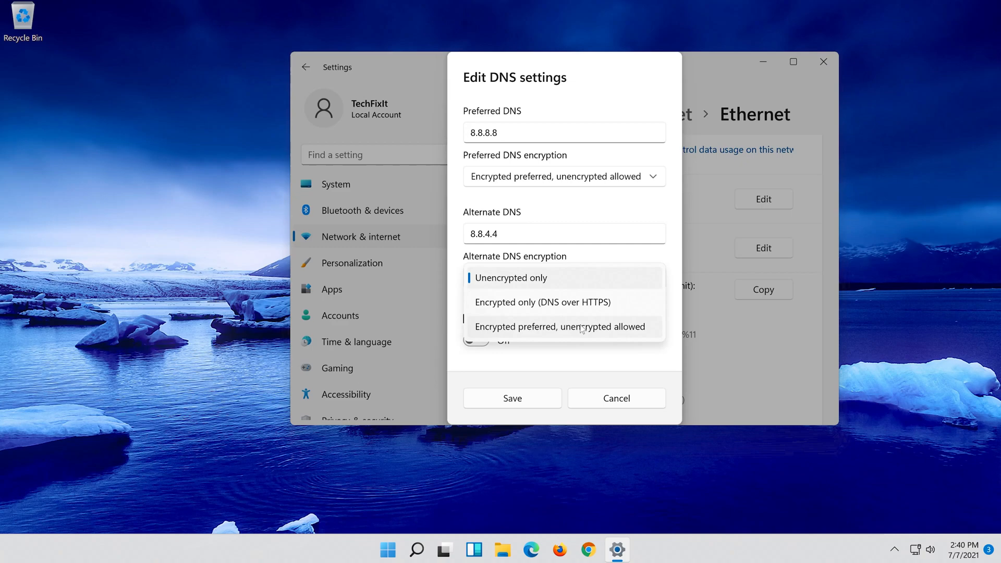
pyautogui.click(561, 326)
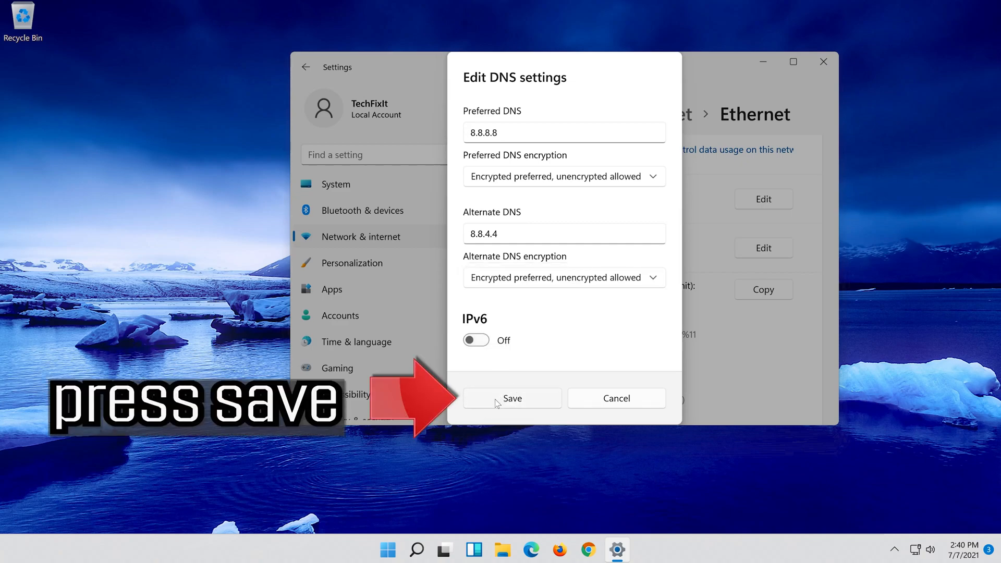
# - Save the manual DNS, then revert it to Automatic (DHCP), save, and close Settings
pyautogui.click(511, 398)
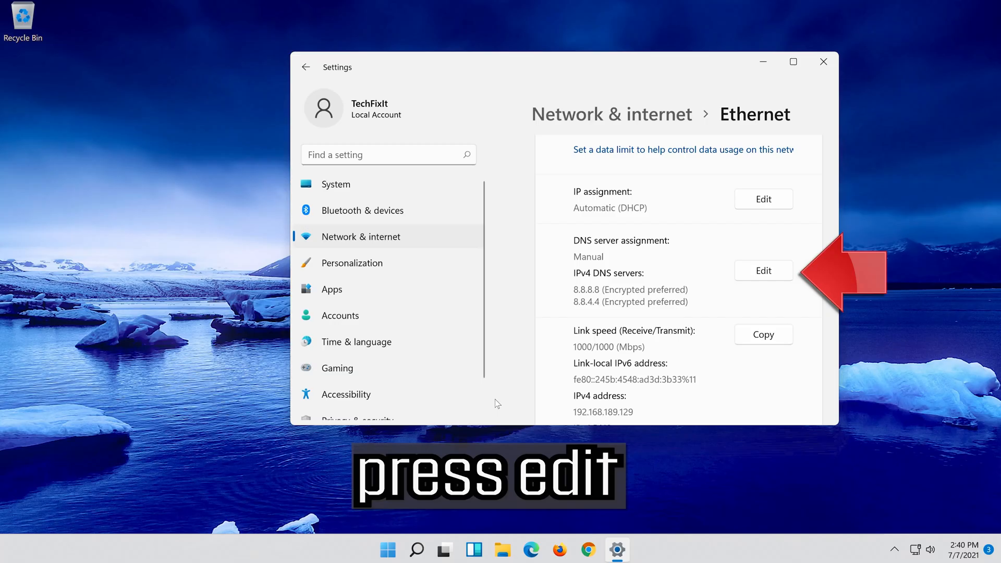
pyautogui.moveTo(743, 279)
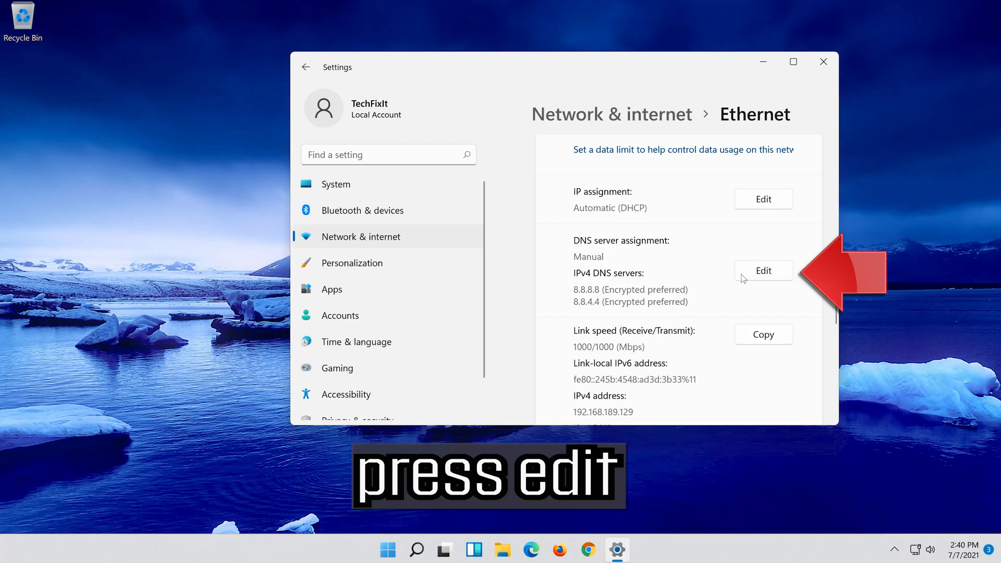
pyautogui.click(763, 270)
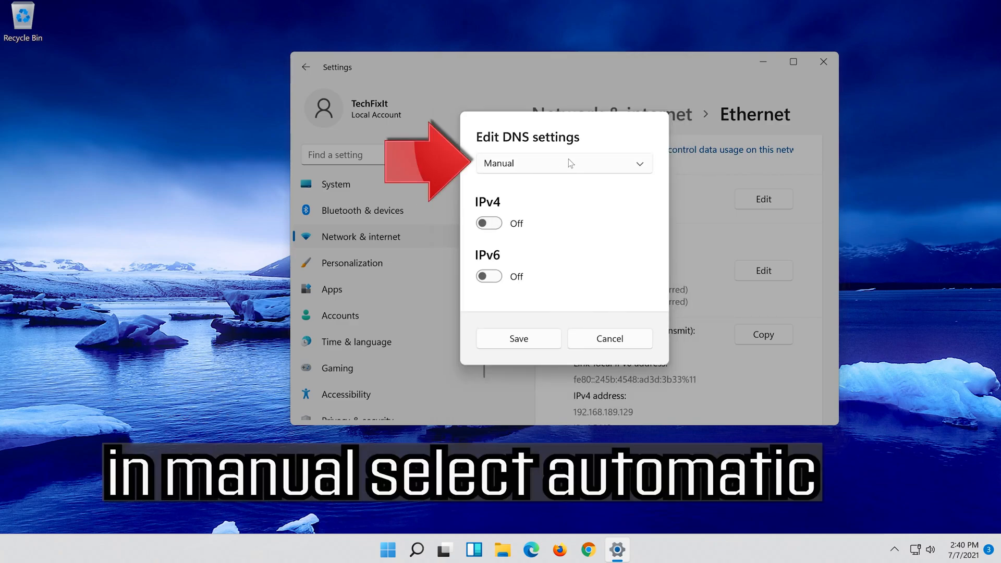
pyautogui.click(564, 163)
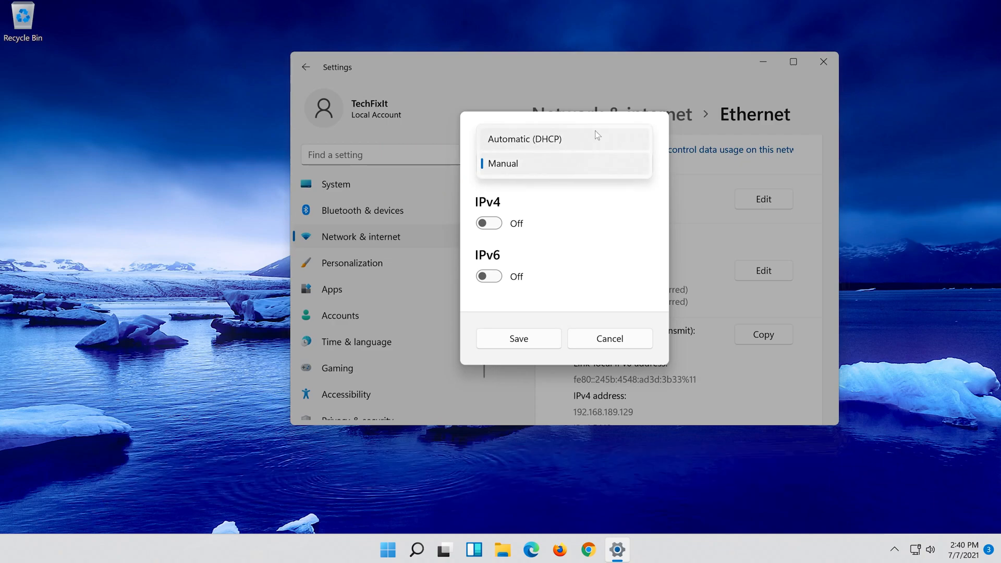
pyautogui.click(525, 139)
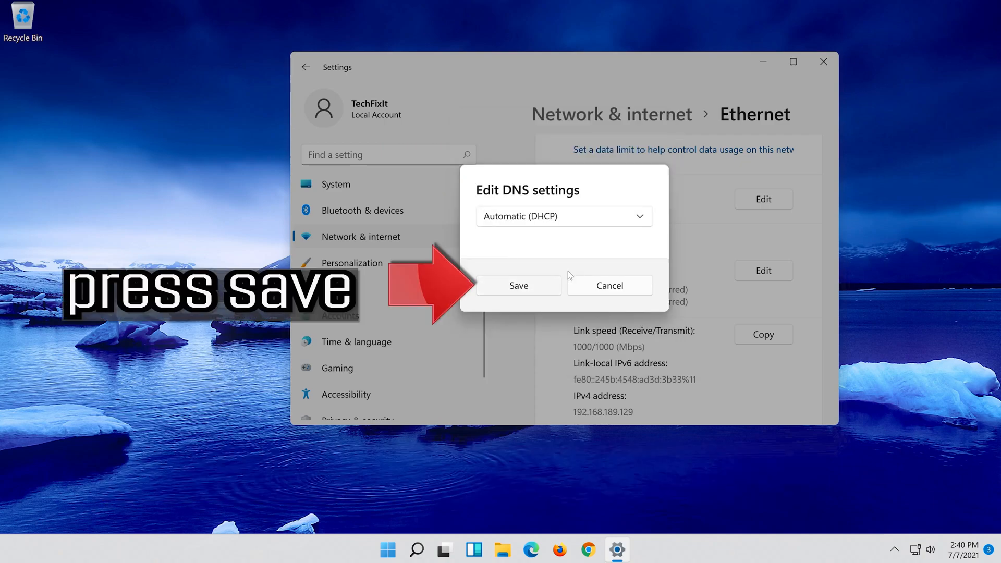
pyautogui.click(518, 286)
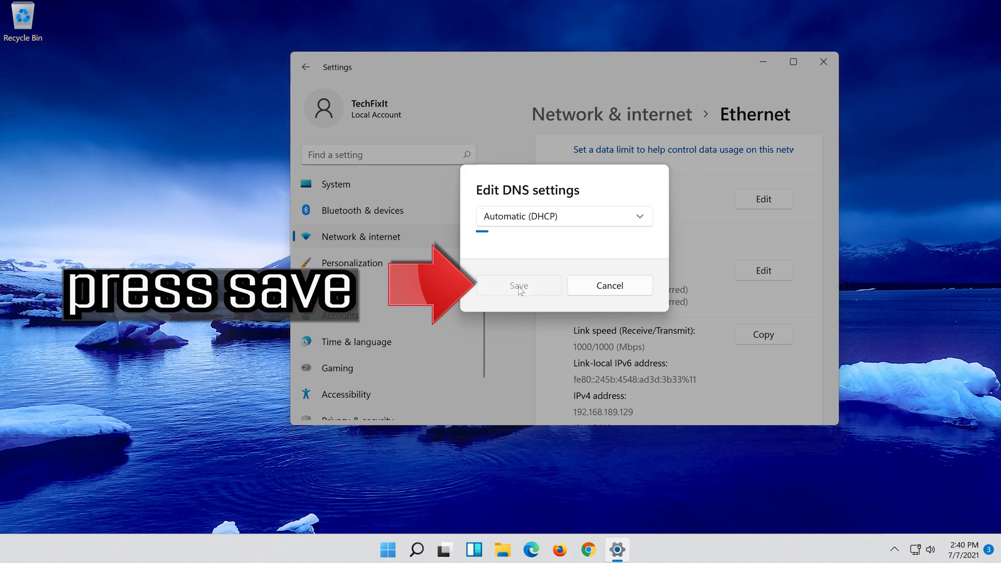
pyautogui.click(518, 286)
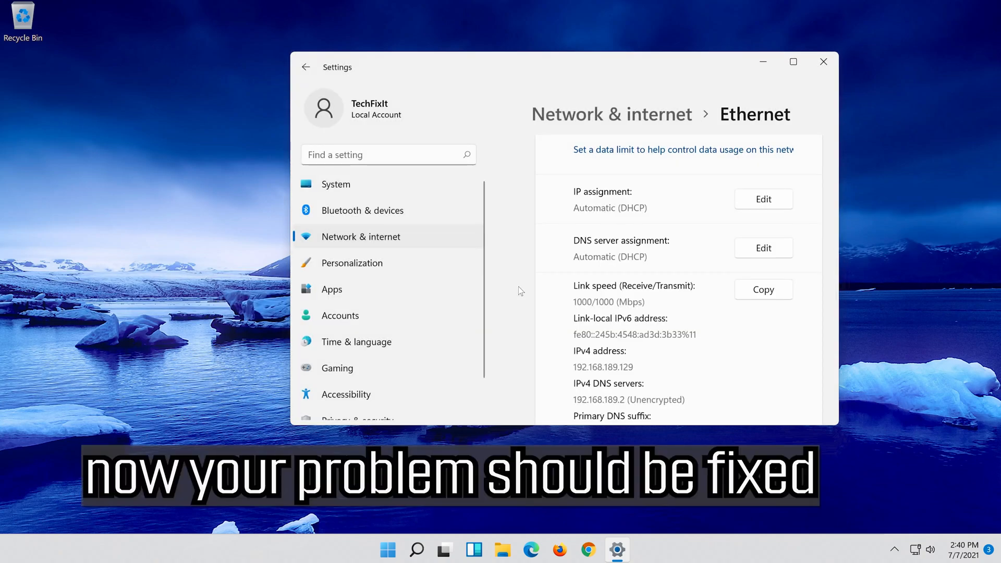
pyautogui.click(822, 62)
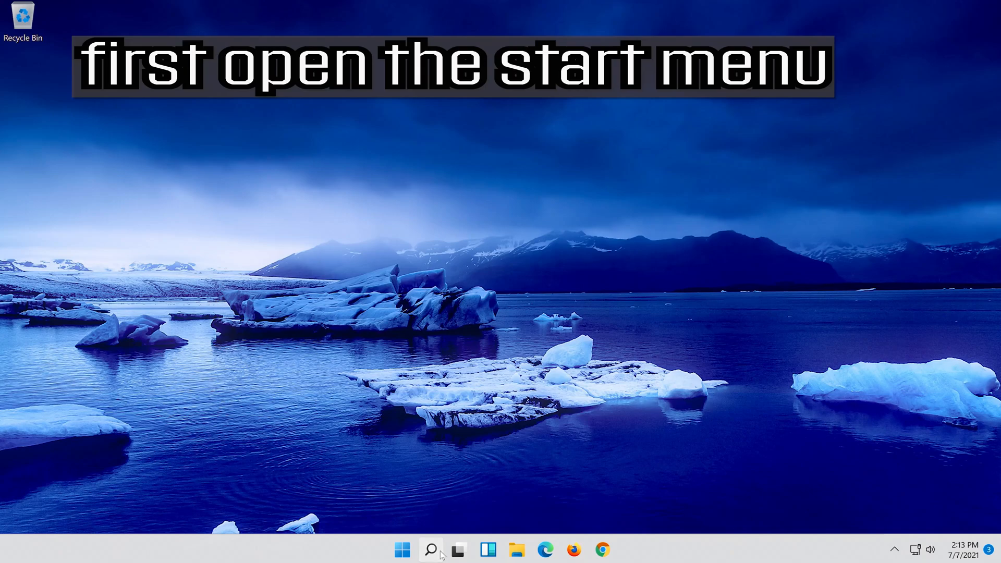
# - Search the Start menu for 'settings' again and relaunch the Settings app
pyautogui.click(431, 549)
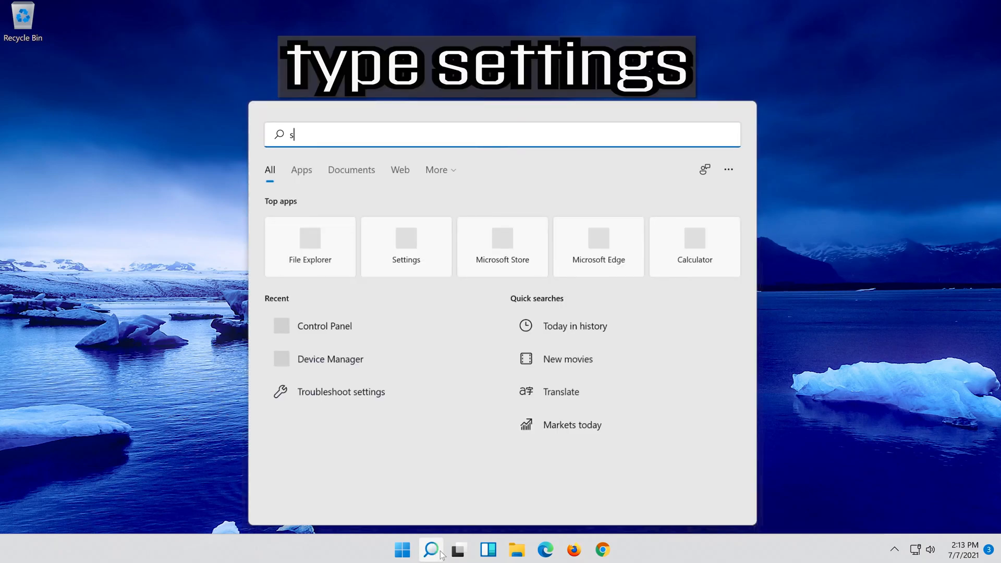
pyautogui.write('ettings')
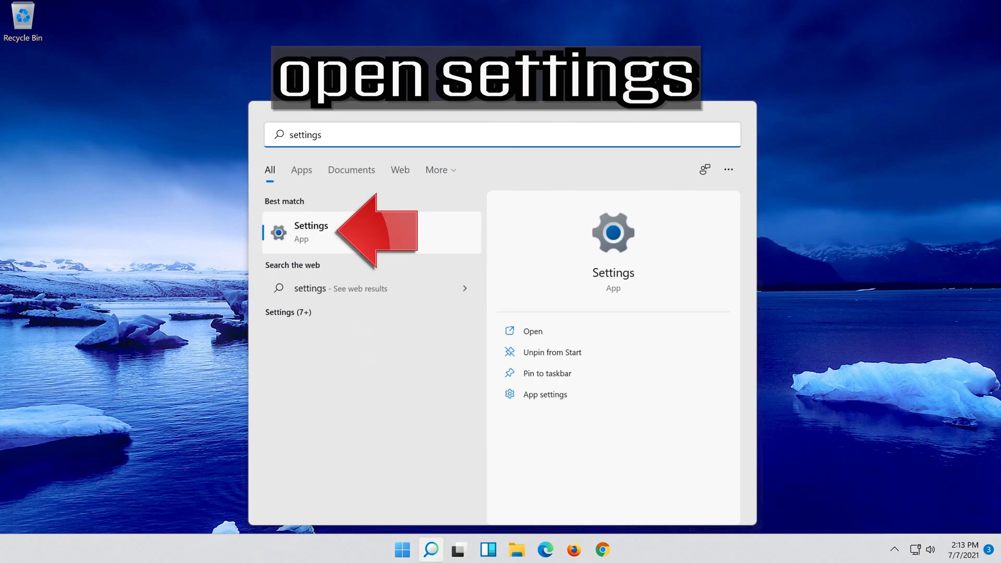
pyautogui.click(311, 232)
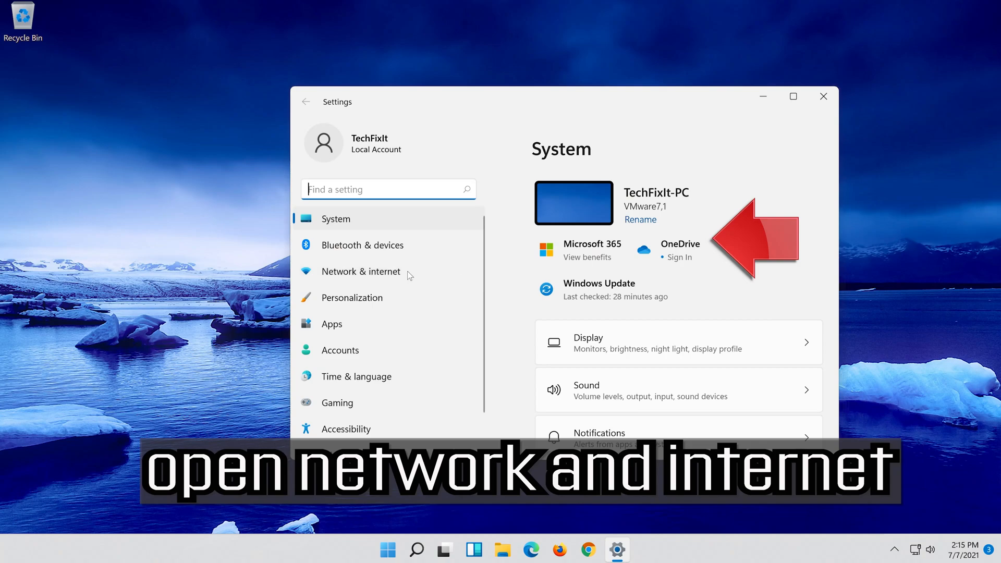
# - Navigate Network & internet > Advanced network settings > Network reset
pyautogui.click(360, 271)
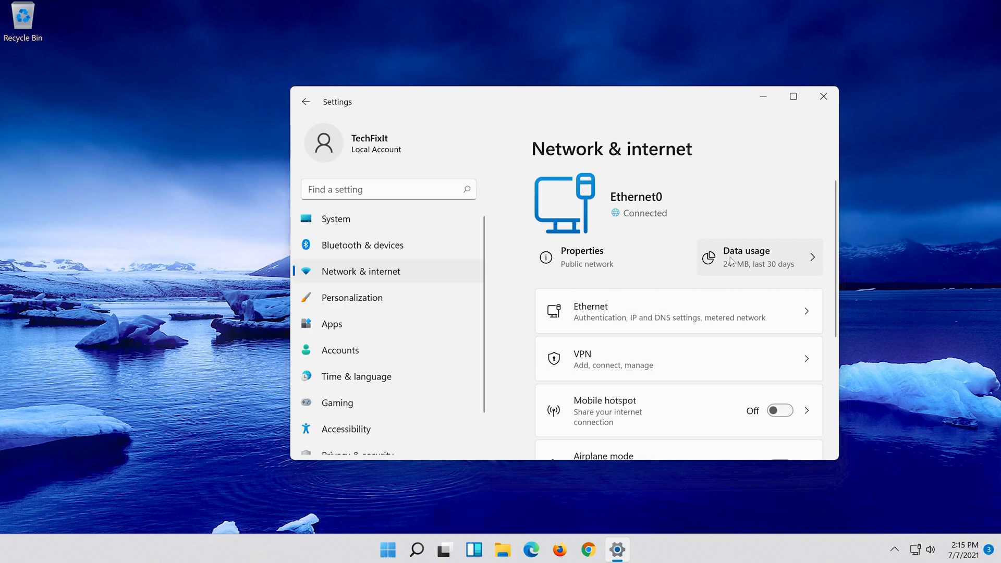
pyautogui.scroll(-3)
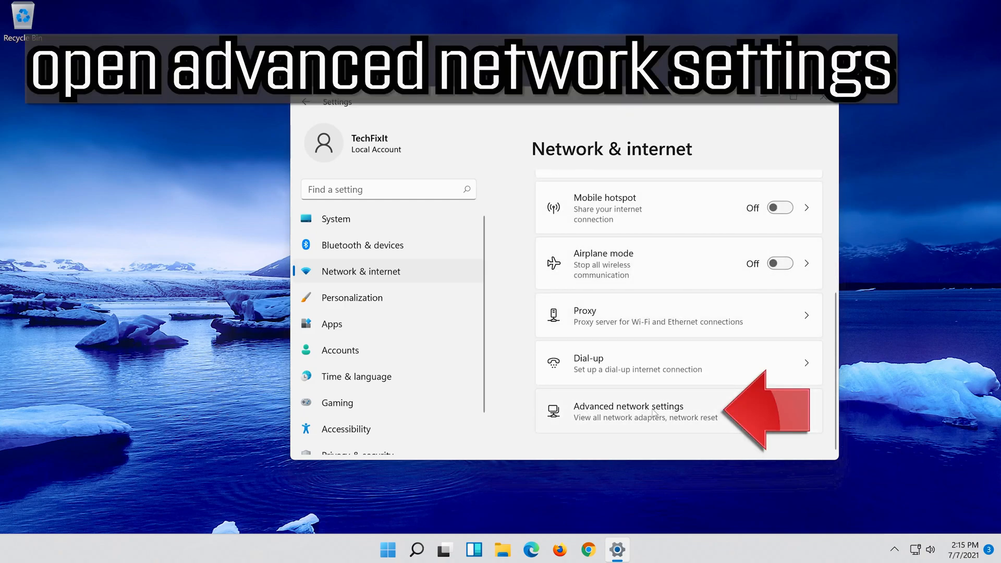
pyautogui.moveTo(720, 418)
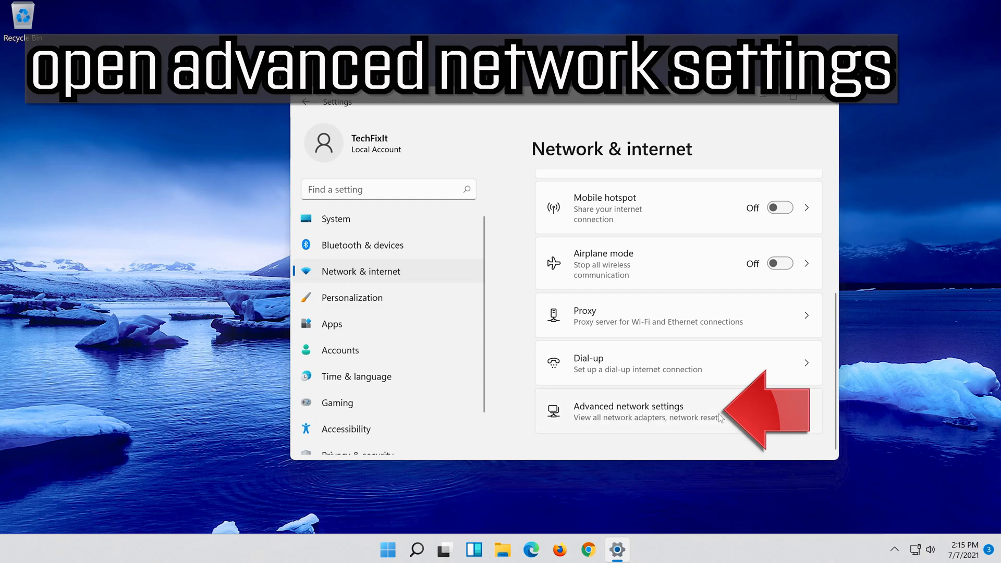
pyautogui.click(628, 411)
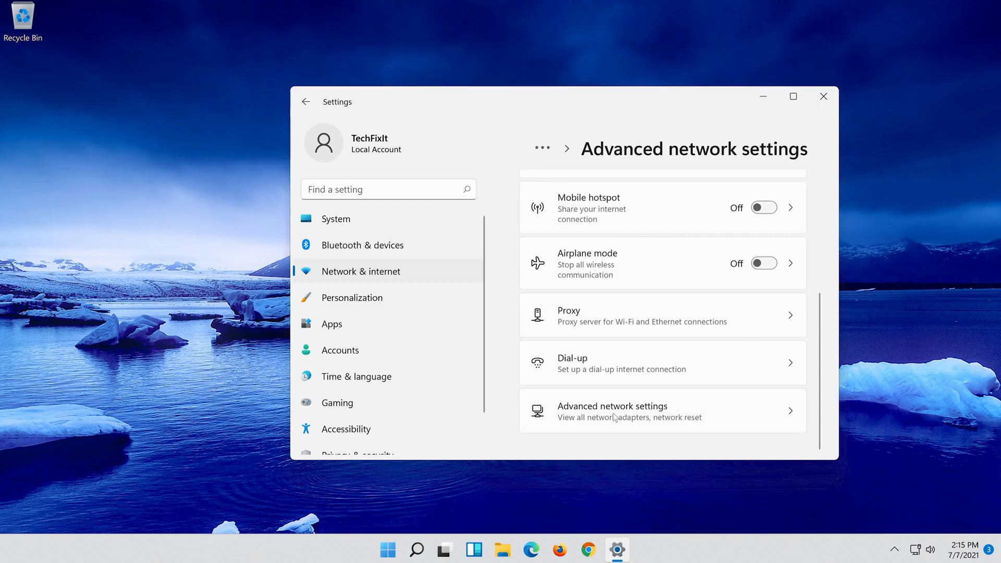
pyautogui.click(611, 410)
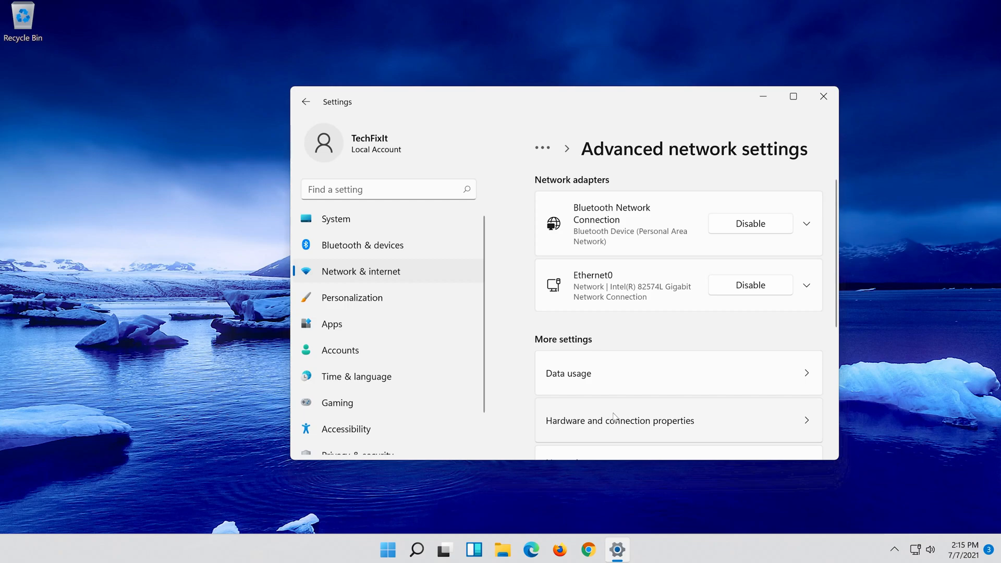
pyautogui.scroll(-3)
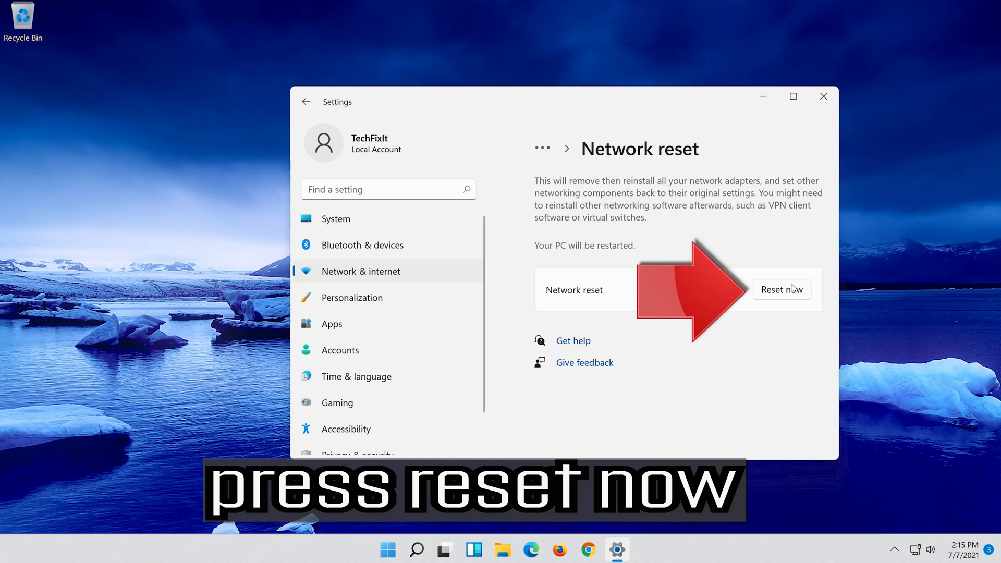
# - Reset now and confirm Yes, bringing up the 5-minute sign-out warning
pyautogui.click(782, 289)
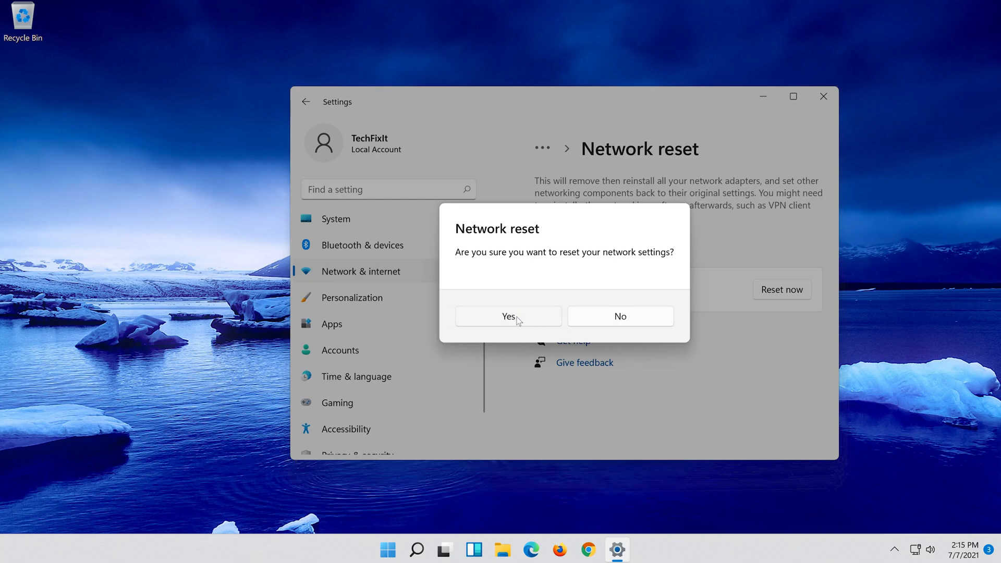
pyautogui.click(507, 316)
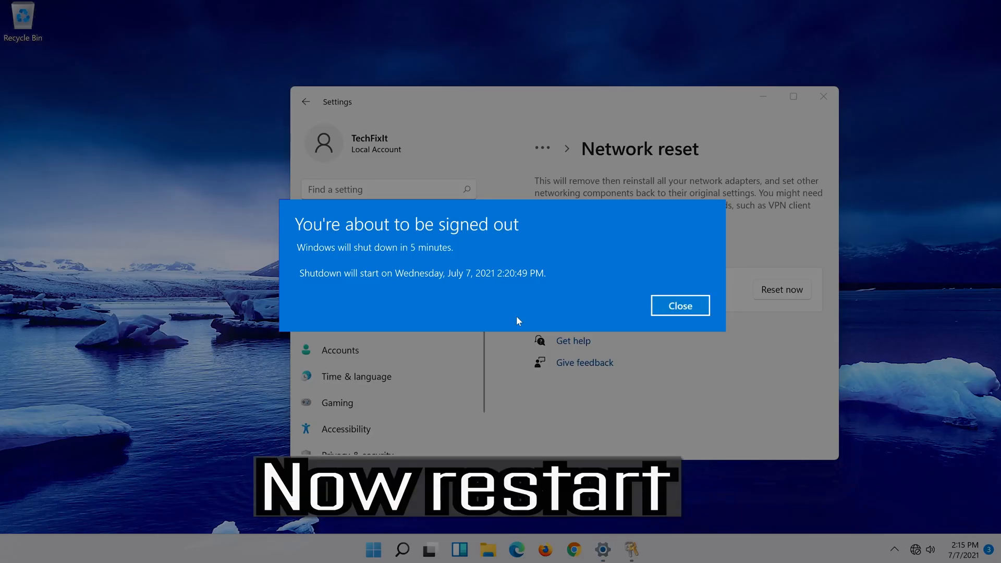